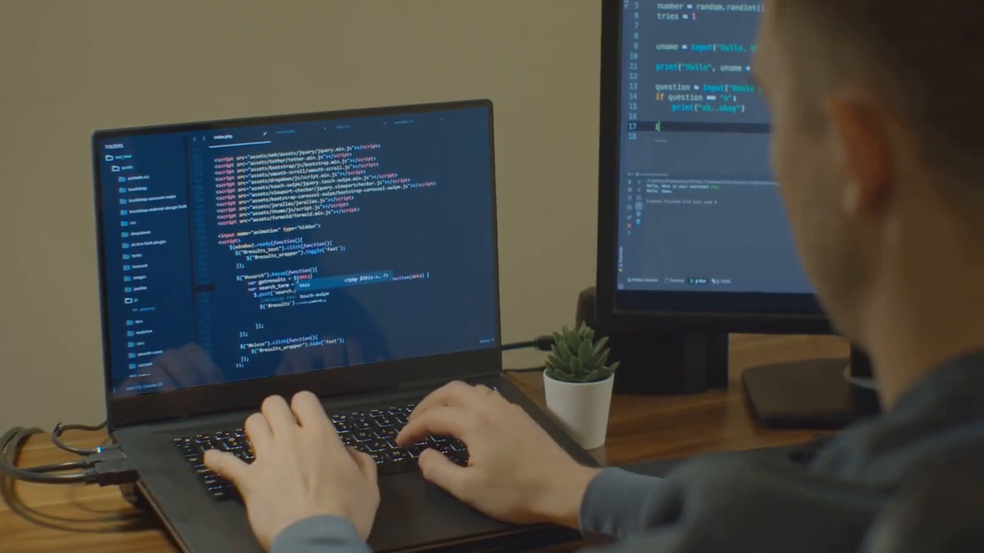
{"action": "type", "text": "if qu"}
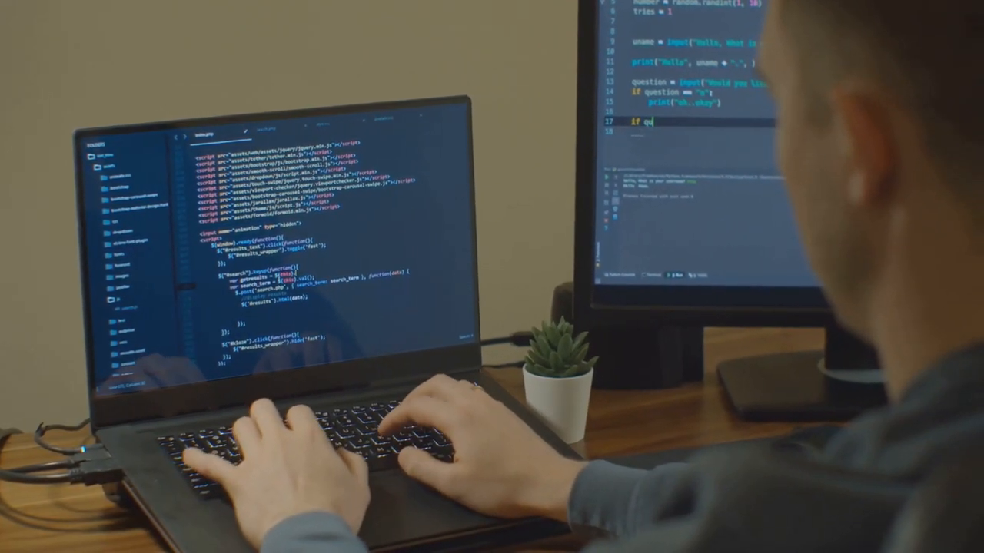